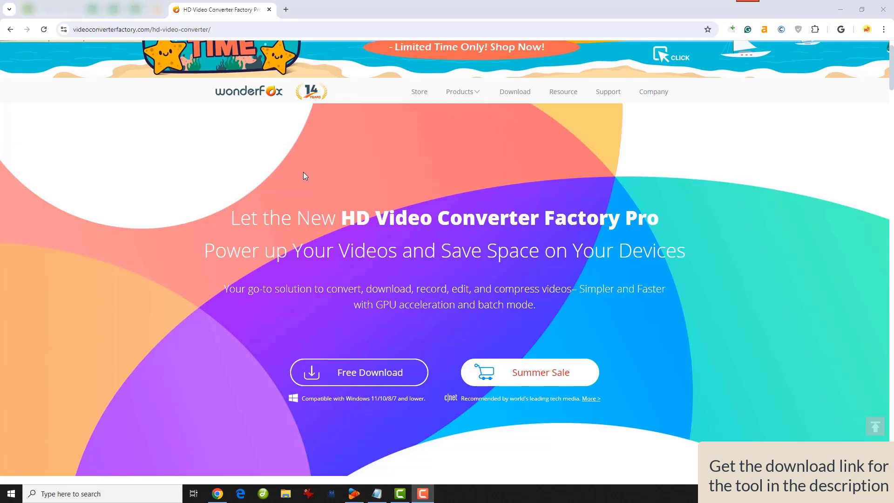
pyautogui.moveTo(355, 200)
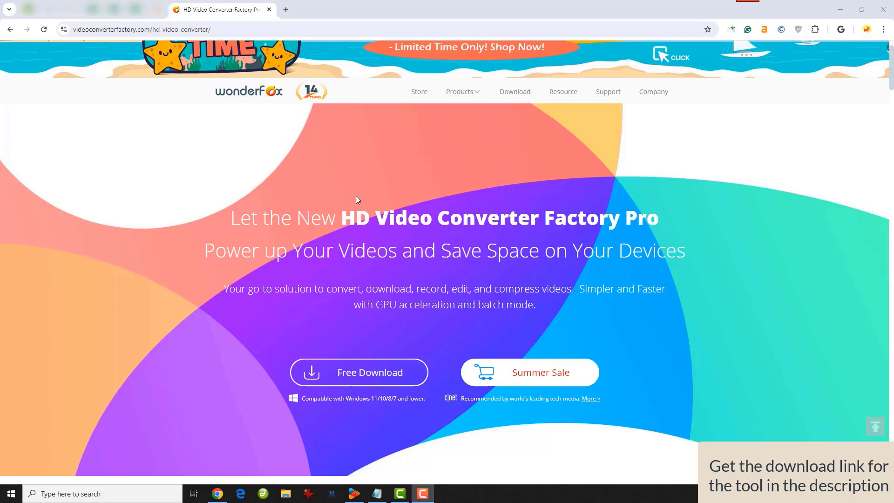
pyautogui.moveTo(644, 255)
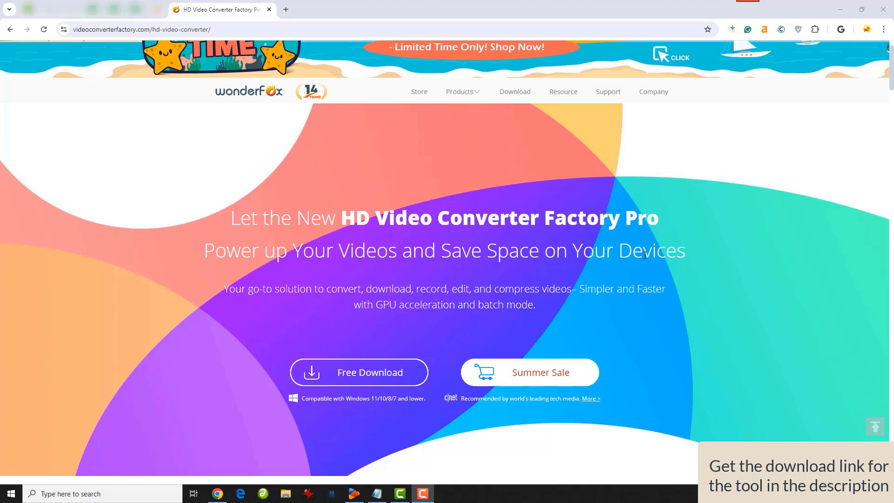
pyautogui.moveTo(500, 282)
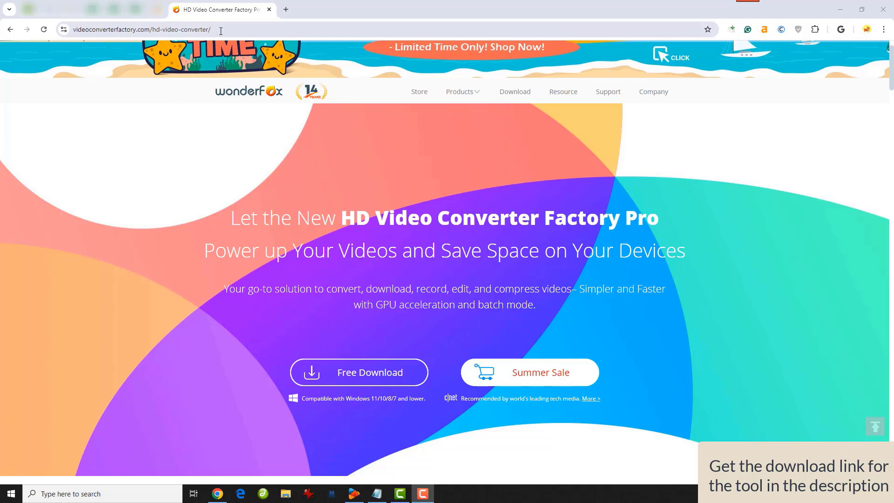
# Reveal the page's full web address and scroll down the page
pyautogui.click(228, 29)
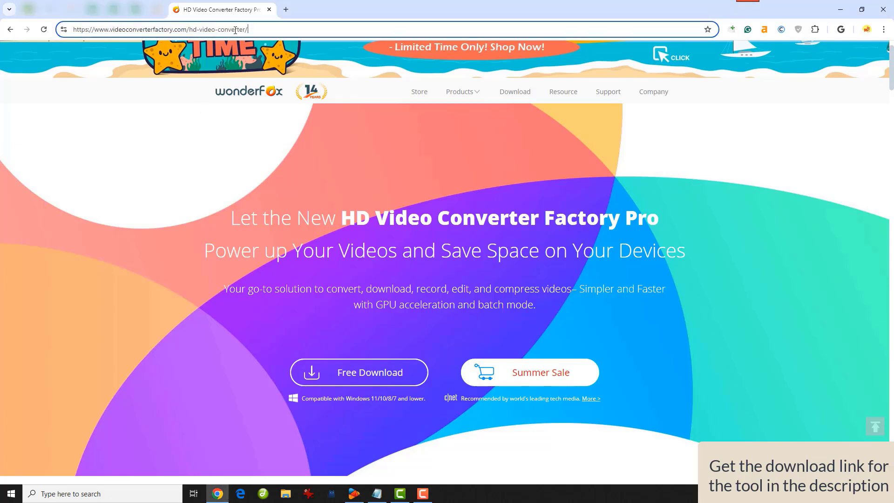
pyautogui.scroll(-3)
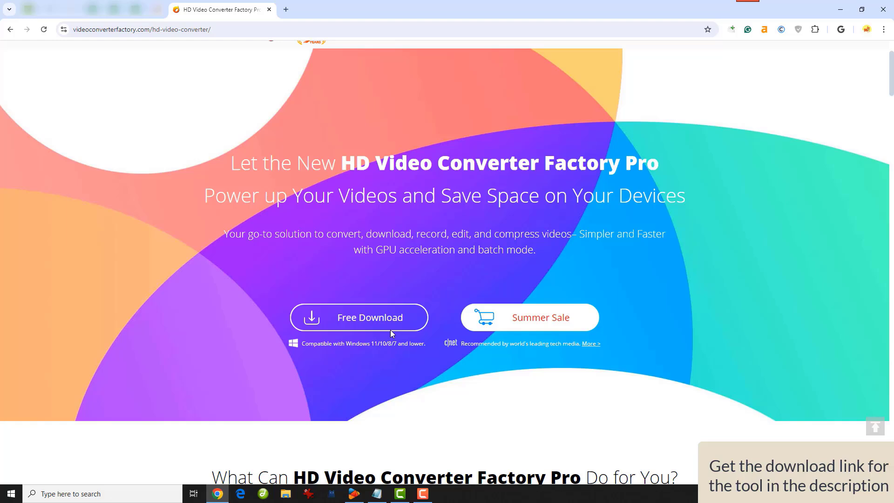
pyautogui.scroll(-3)
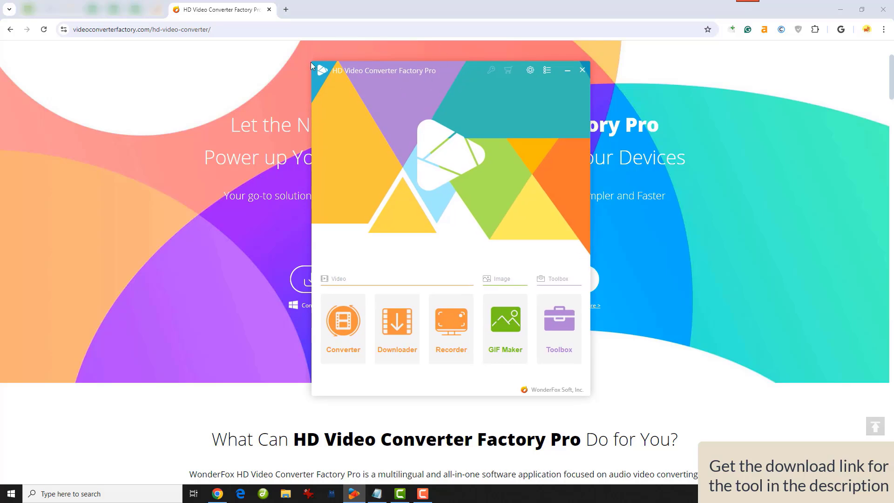
# Load TEST_FILE.mp4 into Toolbox's Subtitle Extractor, listing its four subtitle tracks
pyautogui.click(557, 328)
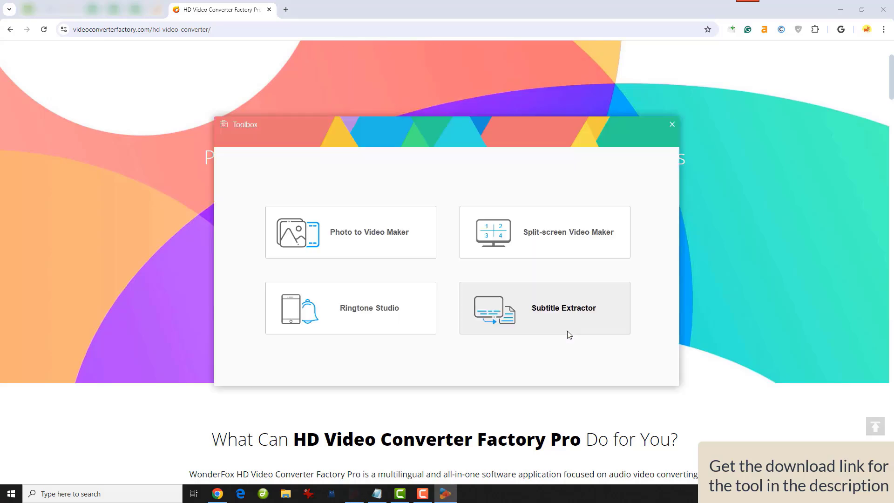
pyautogui.click(544, 308)
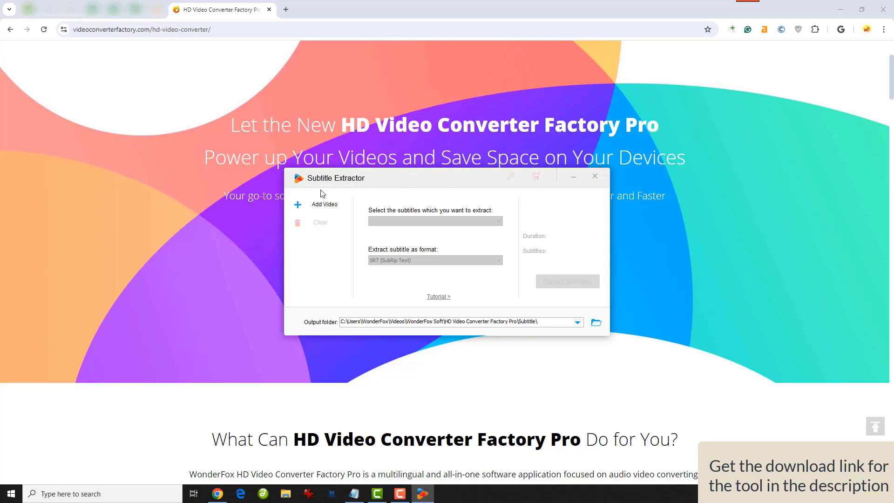
pyautogui.click(318, 204)
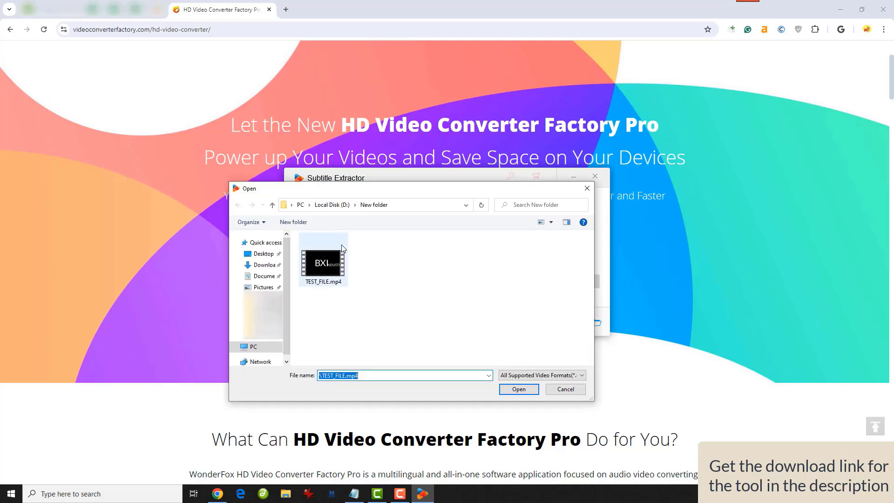
pyautogui.click(518, 389)
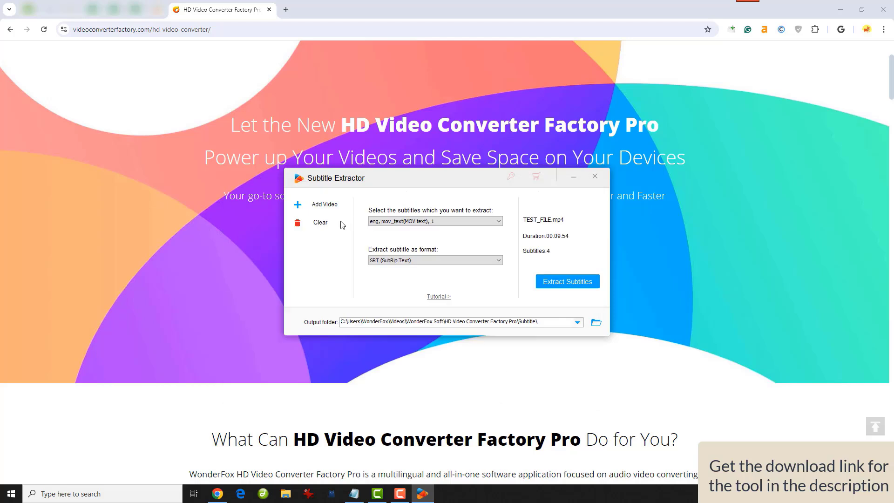
pyautogui.click(435, 221)
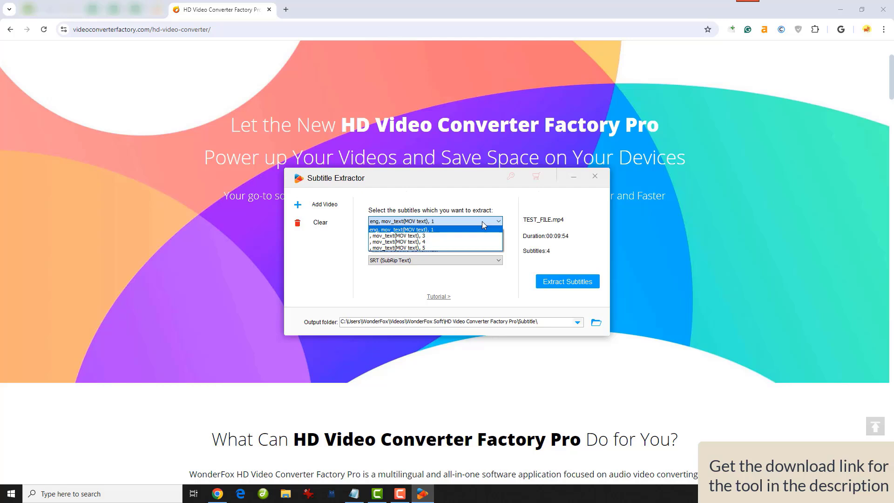
pyautogui.click(434, 222)
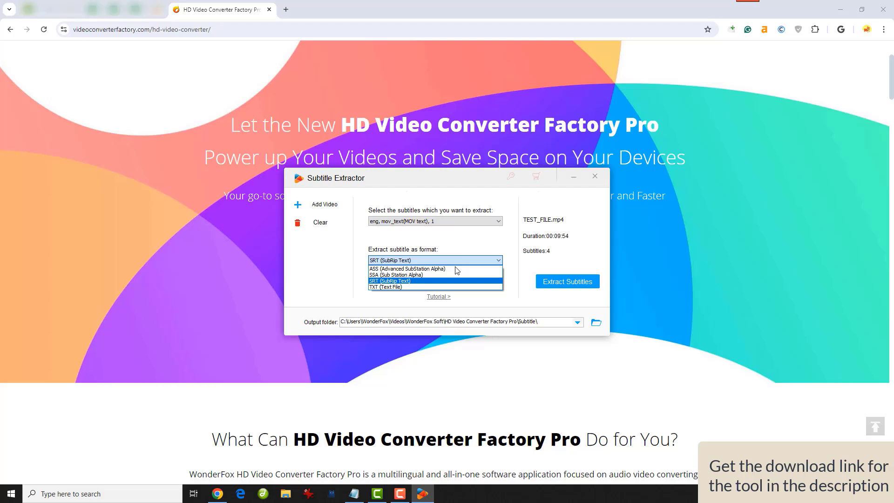
pyautogui.moveTo(443, 283)
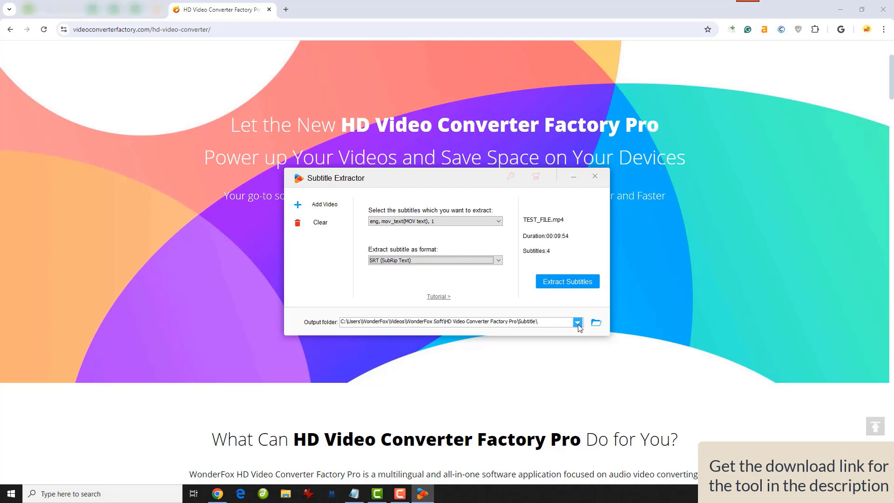
pyautogui.click(577, 322)
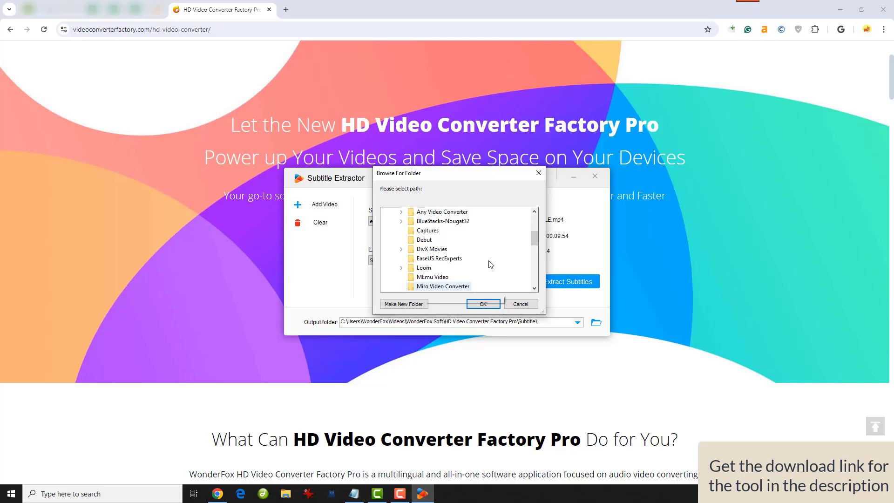
pyautogui.scroll(-3)
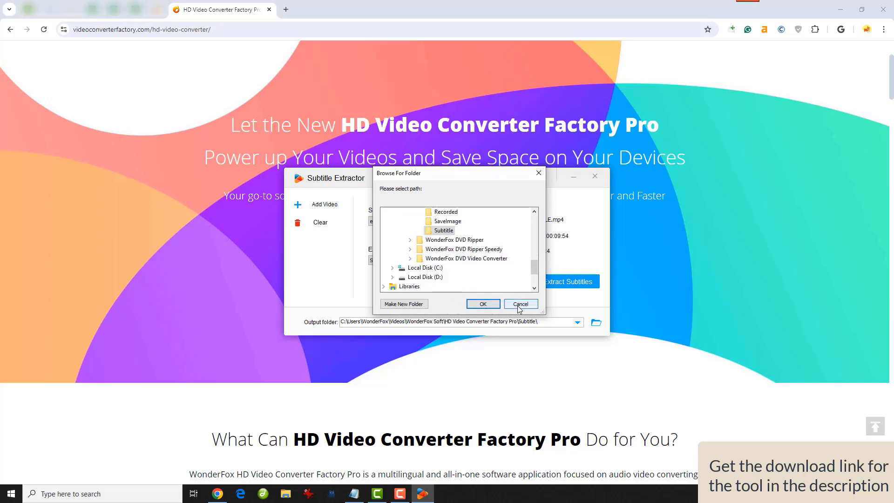
pyautogui.click(520, 303)
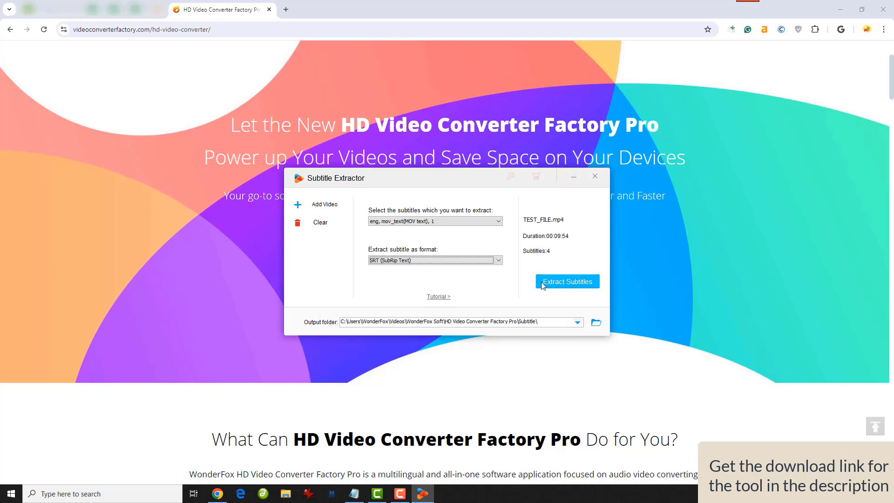
# Extract subtitles as SRT, read WonderFox_Subtitles_002.srt in Notepad, then close the folder
pyautogui.click(566, 282)
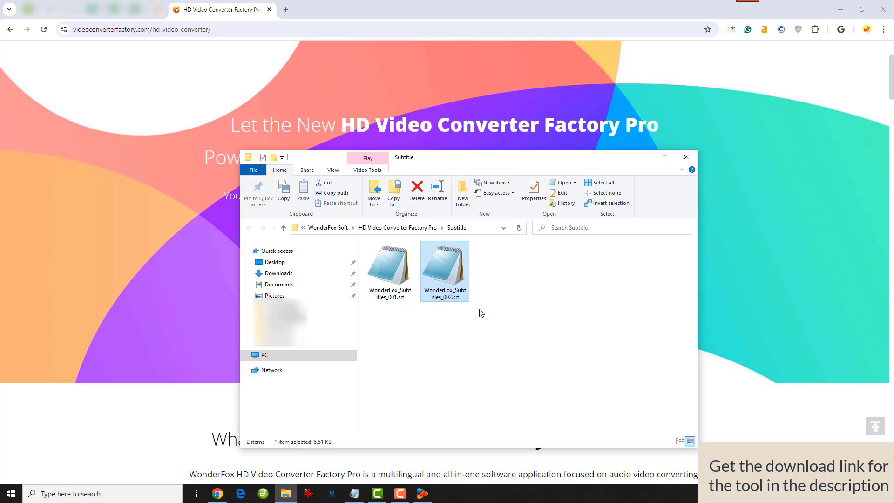
pyautogui.moveTo(470, 321)
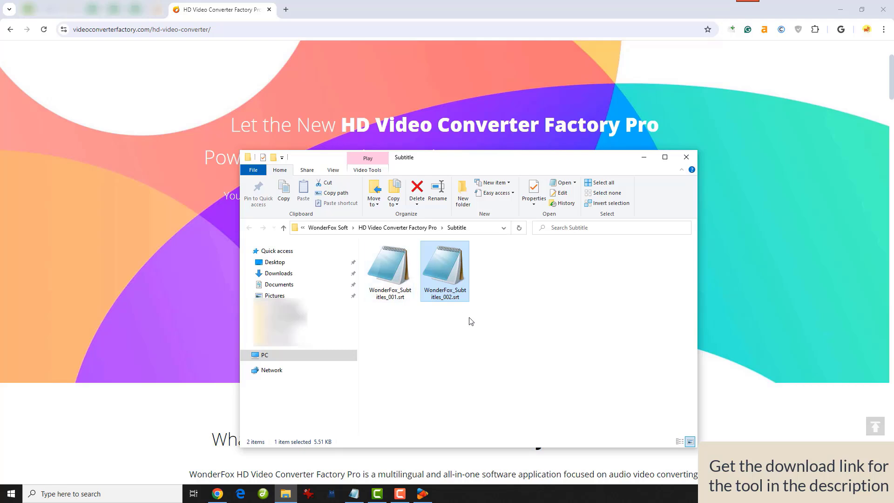
pyautogui.doubleClick(444, 268)
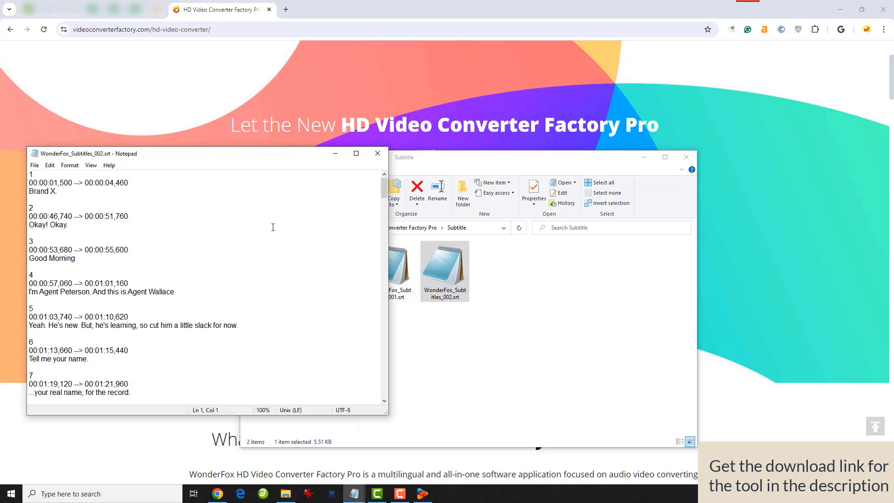
pyautogui.scroll(-3)
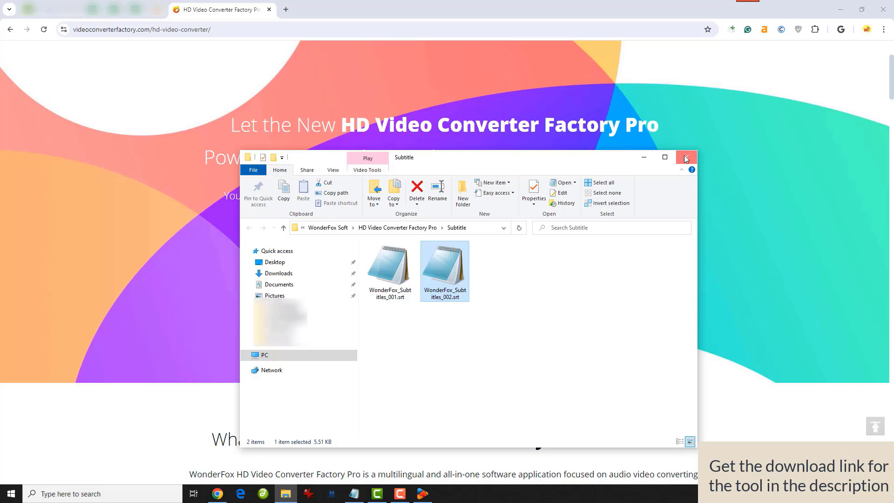
pyautogui.click(685, 157)
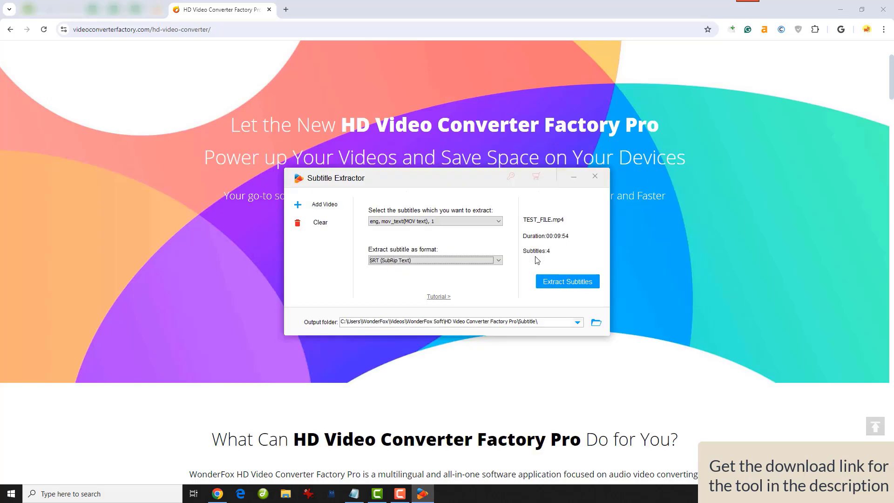